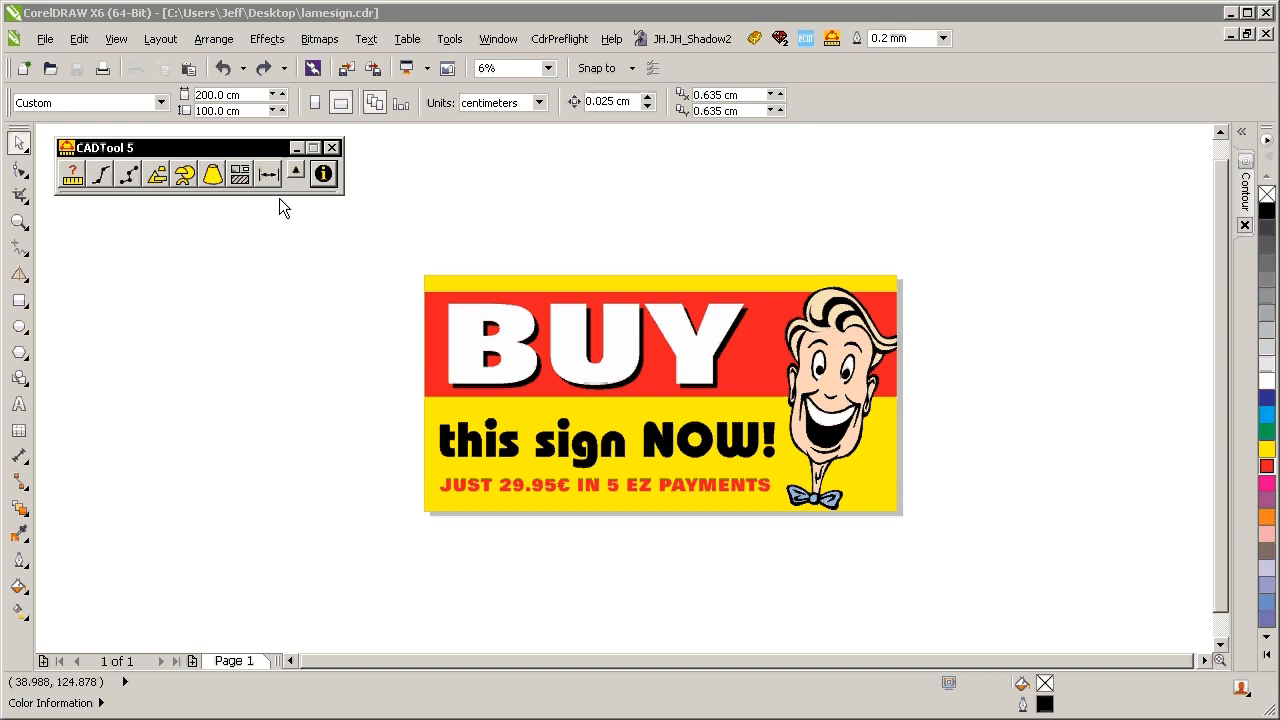
- Add CADTool Left and Top dimension lines labelled 100 cm and 200 cm to the sign
{"action": "left_click", "coordinate": [267, 174]}
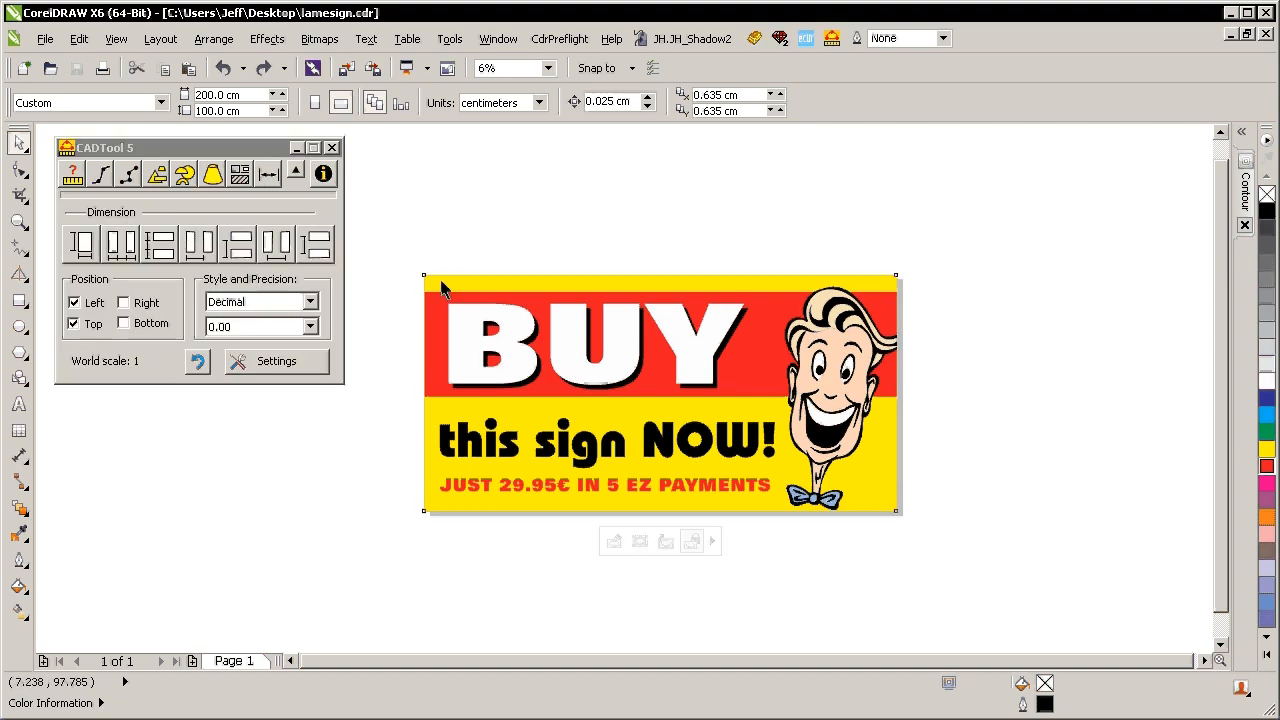
{"action": "left_click", "coordinate": [660, 395]}
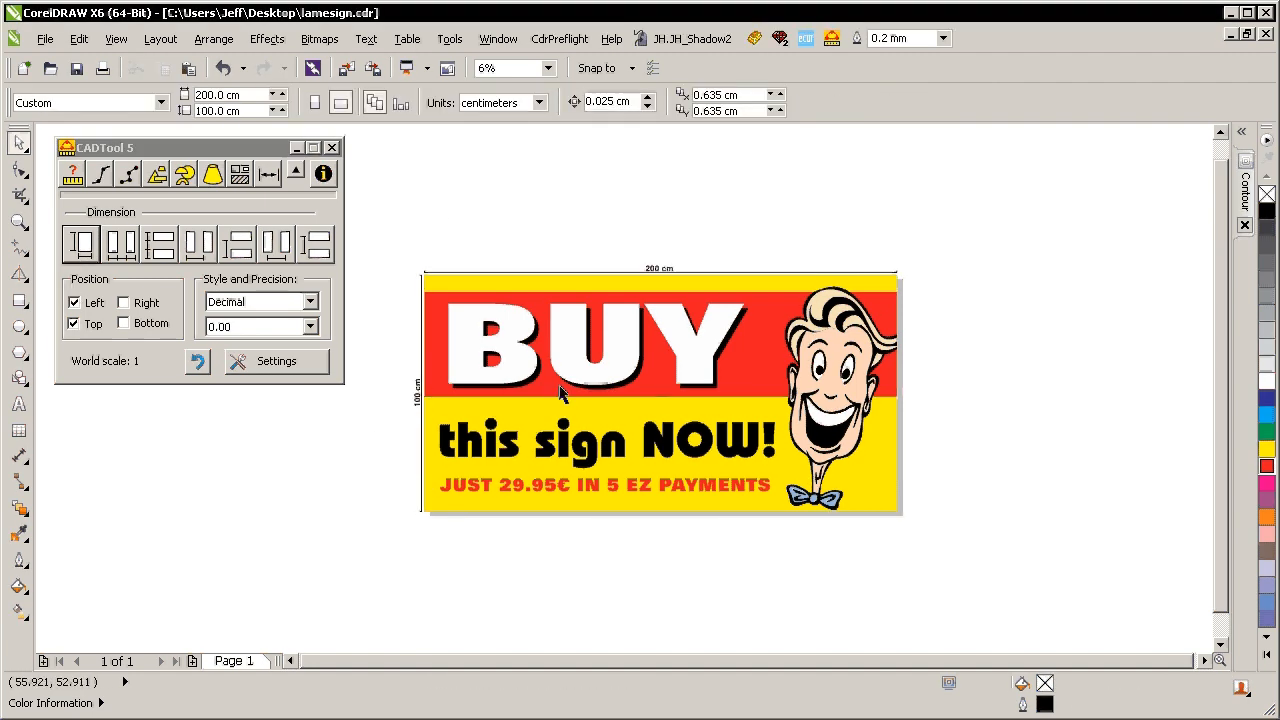
{"action": "left_click", "coordinate": [331, 147]}
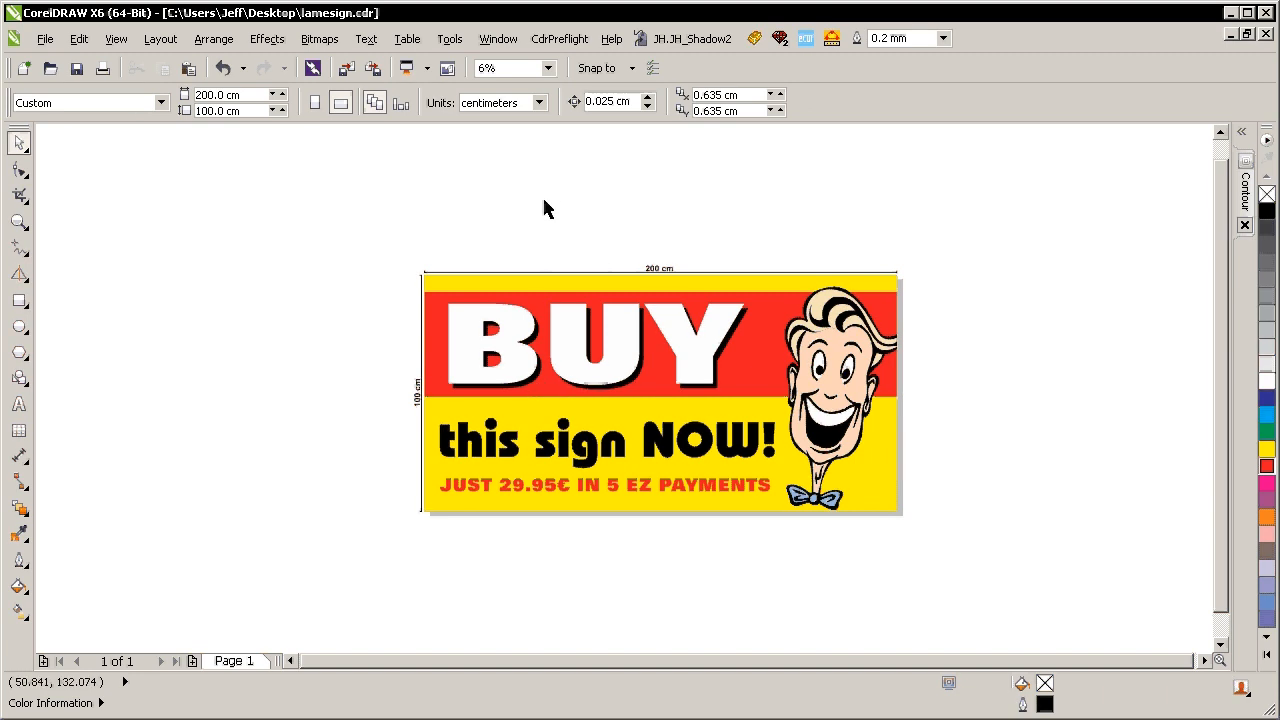
{"action": "mouse_move", "coordinate": [610, 232]}
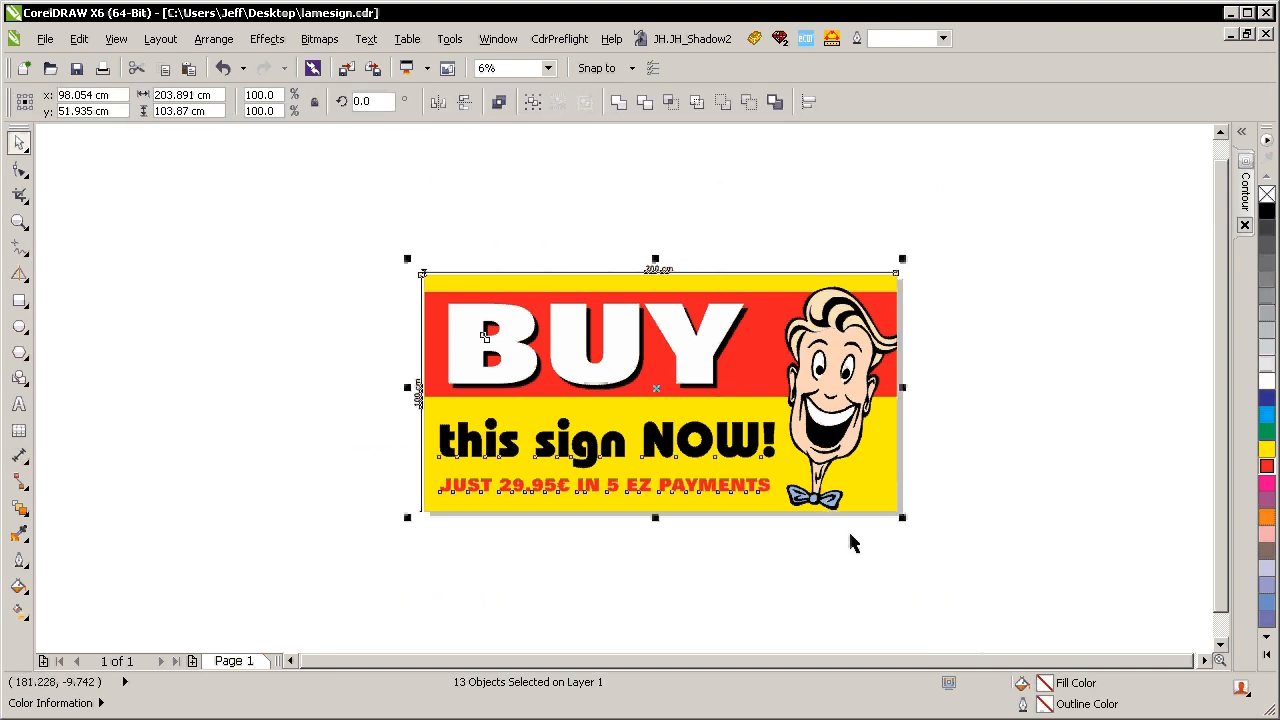
{"action": "mouse_move", "coordinate": [864, 546]}
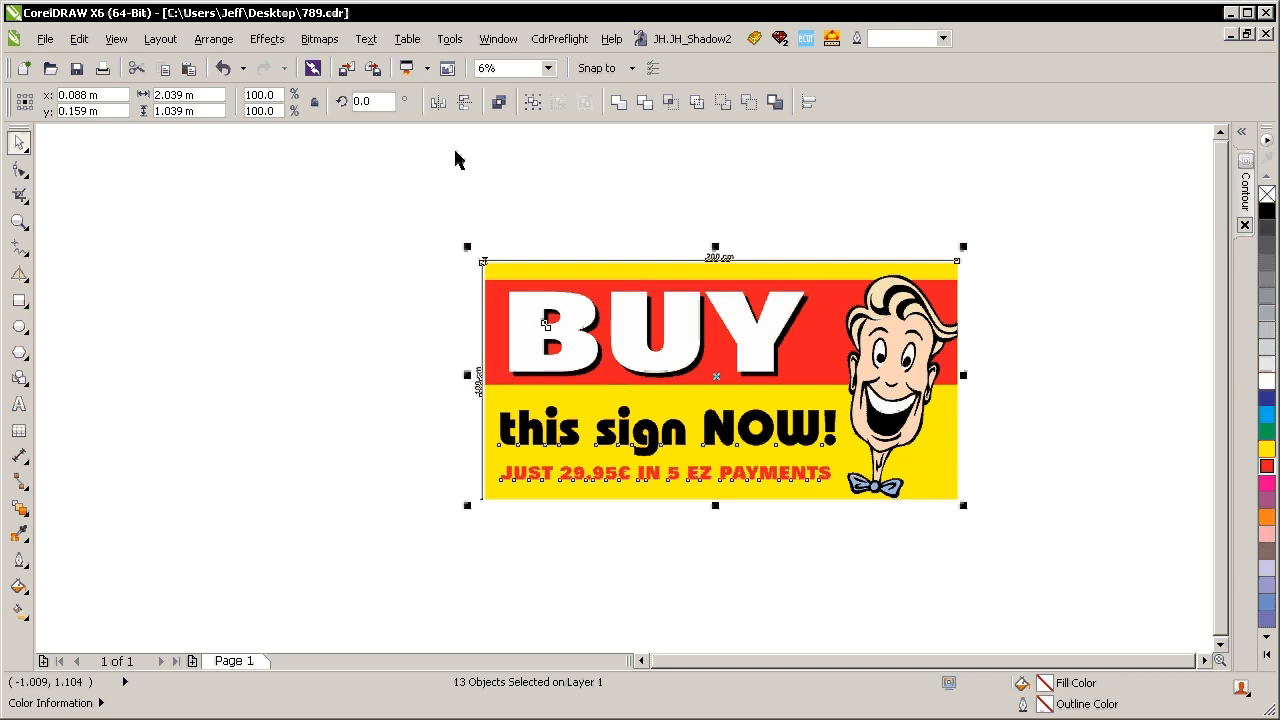
- Convert the sign and dimensions to a 60 dpi CMYK bitmap via Convert to Bitmap
{"action": "left_click", "coordinate": [319, 39]}
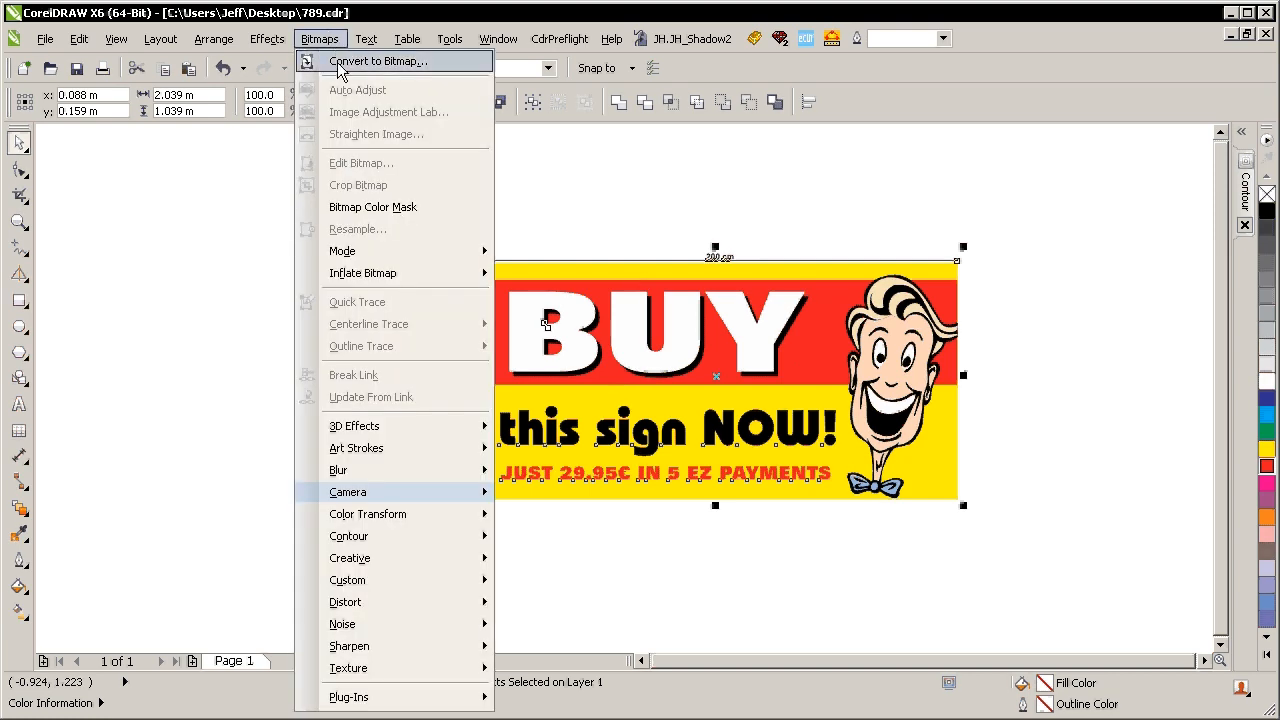
{"action": "left_click", "coordinate": [395, 61]}
{"action": "type", "text": "60"}
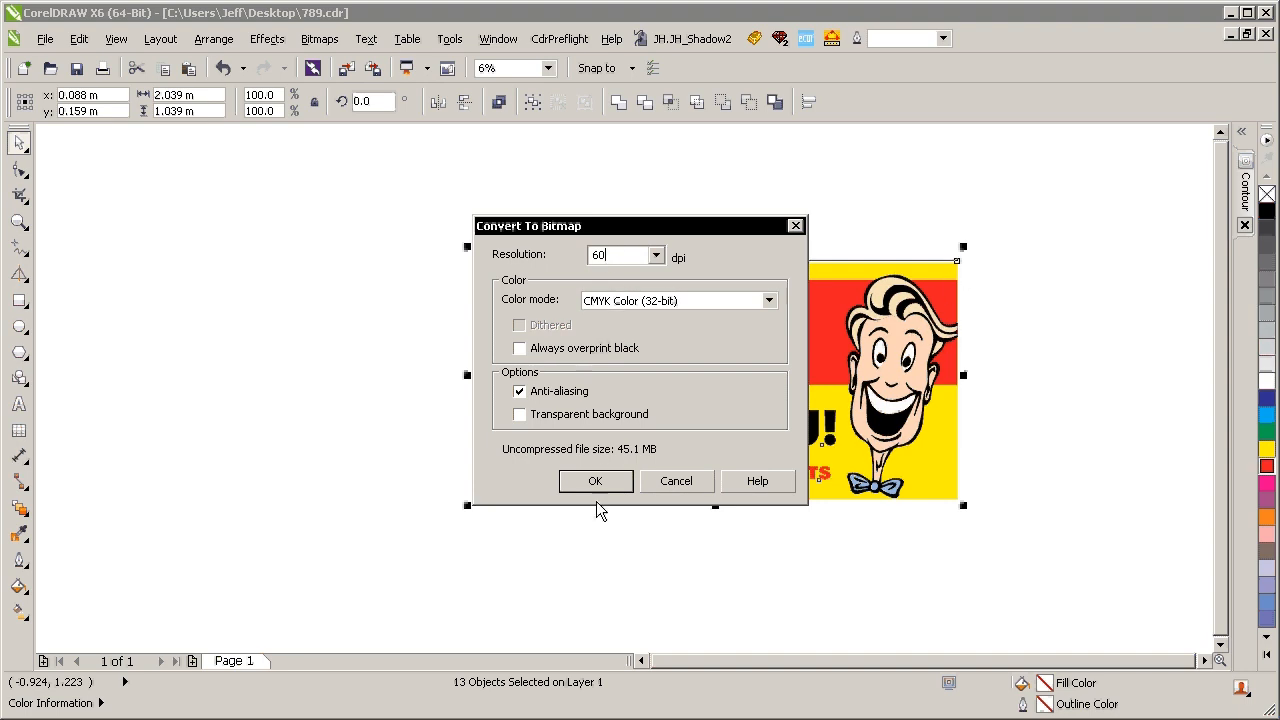
{"action": "left_click", "coordinate": [596, 481]}
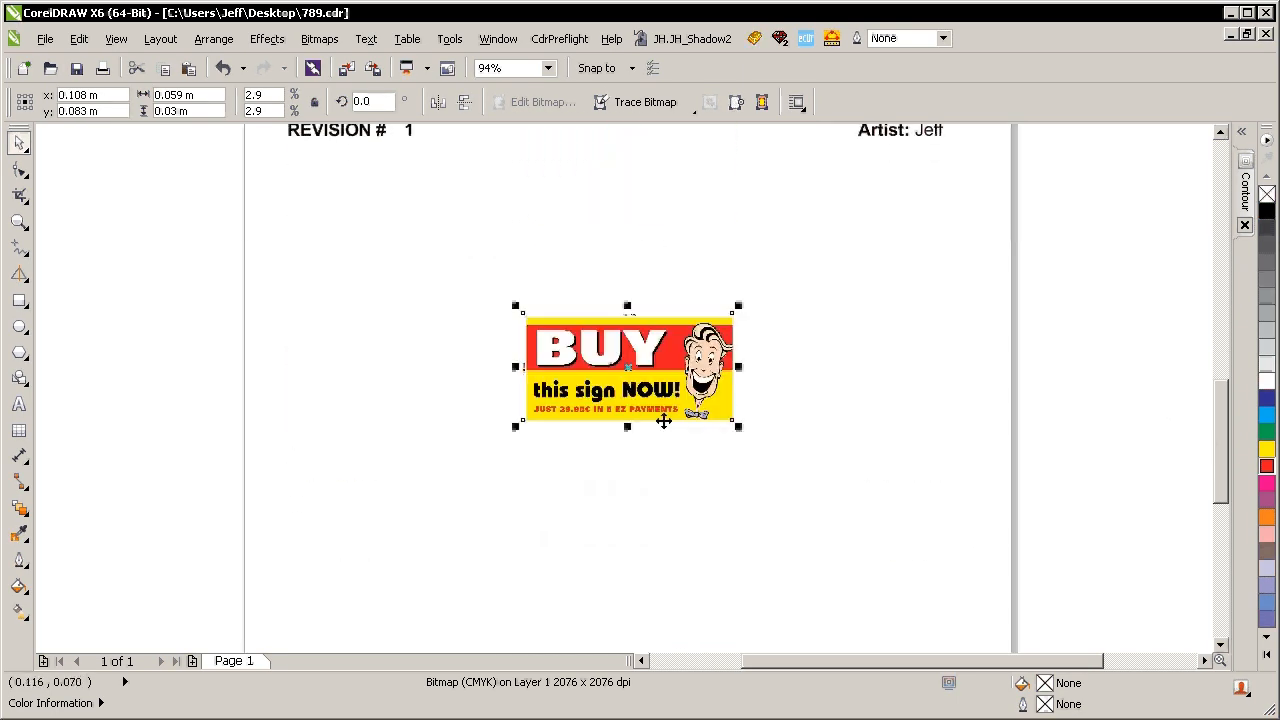
- Scale up the sign bitmap below the Revision line, then deselect it
{"action": "left_click_drag", "start_coordinate": [738, 425], "coordinate": [965, 540]}
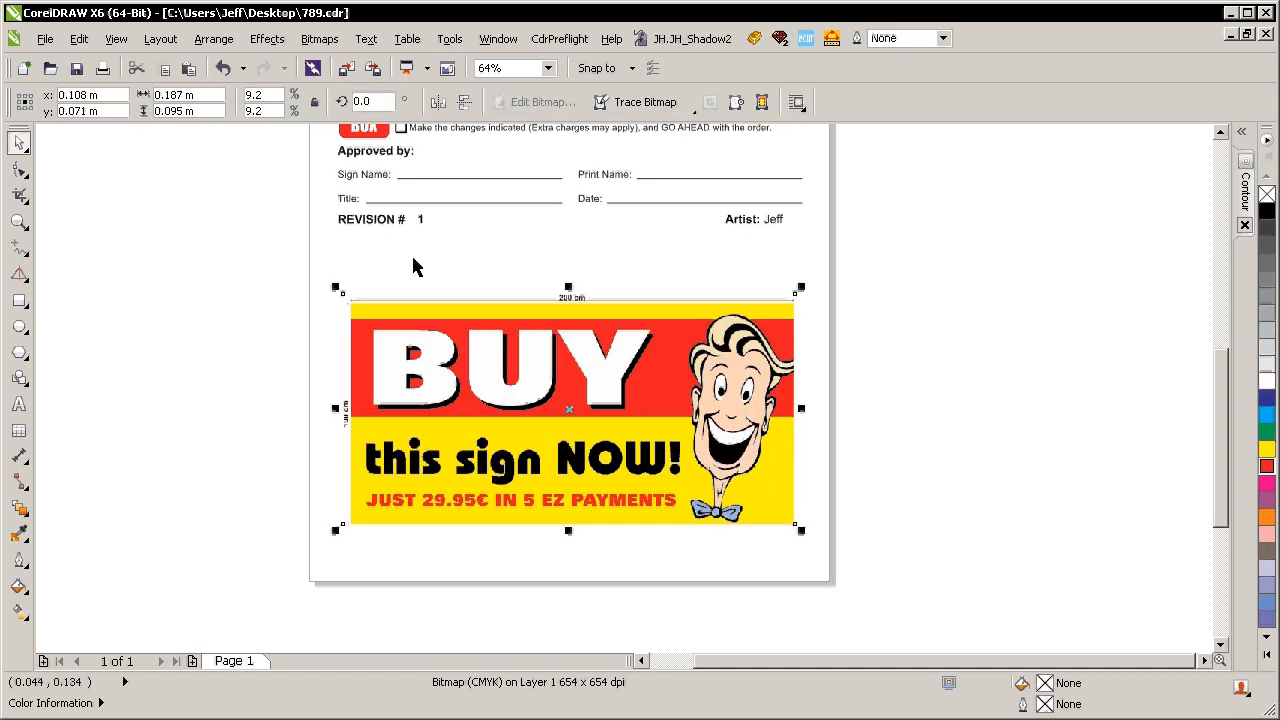
{"action": "mouse_move", "coordinate": [501, 265]}
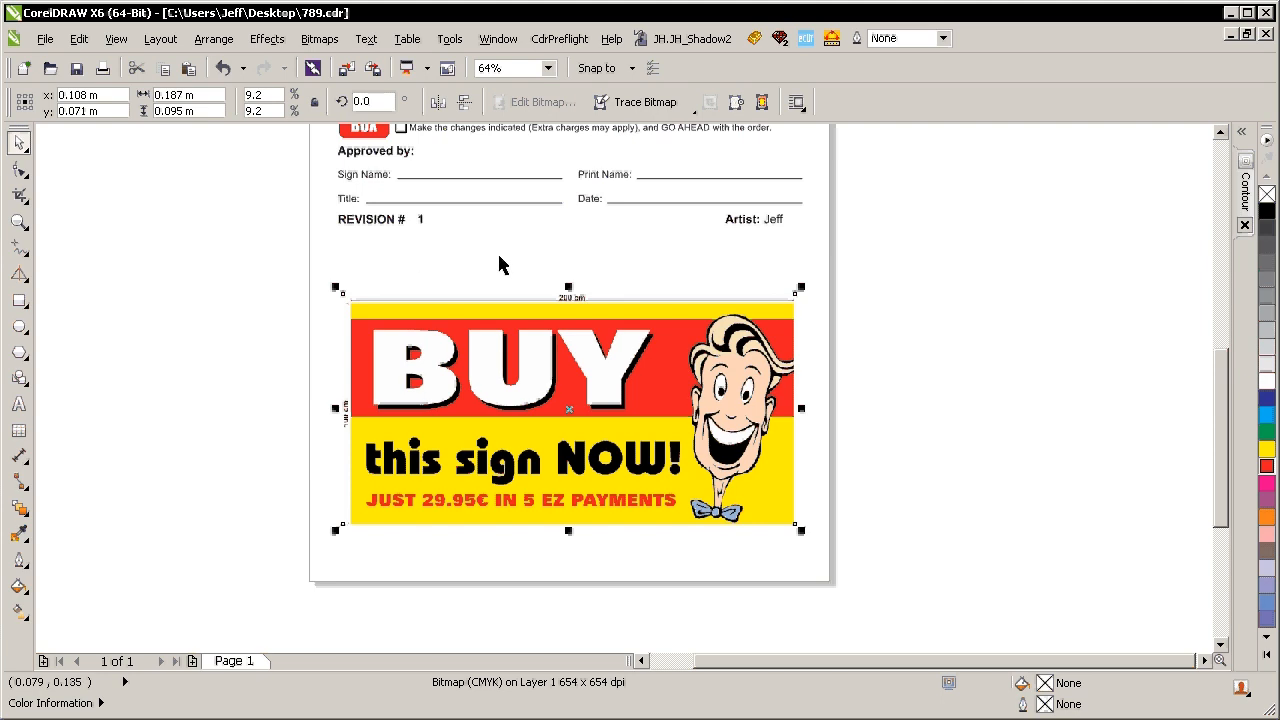
{"action": "mouse_move", "coordinate": [950, 318]}
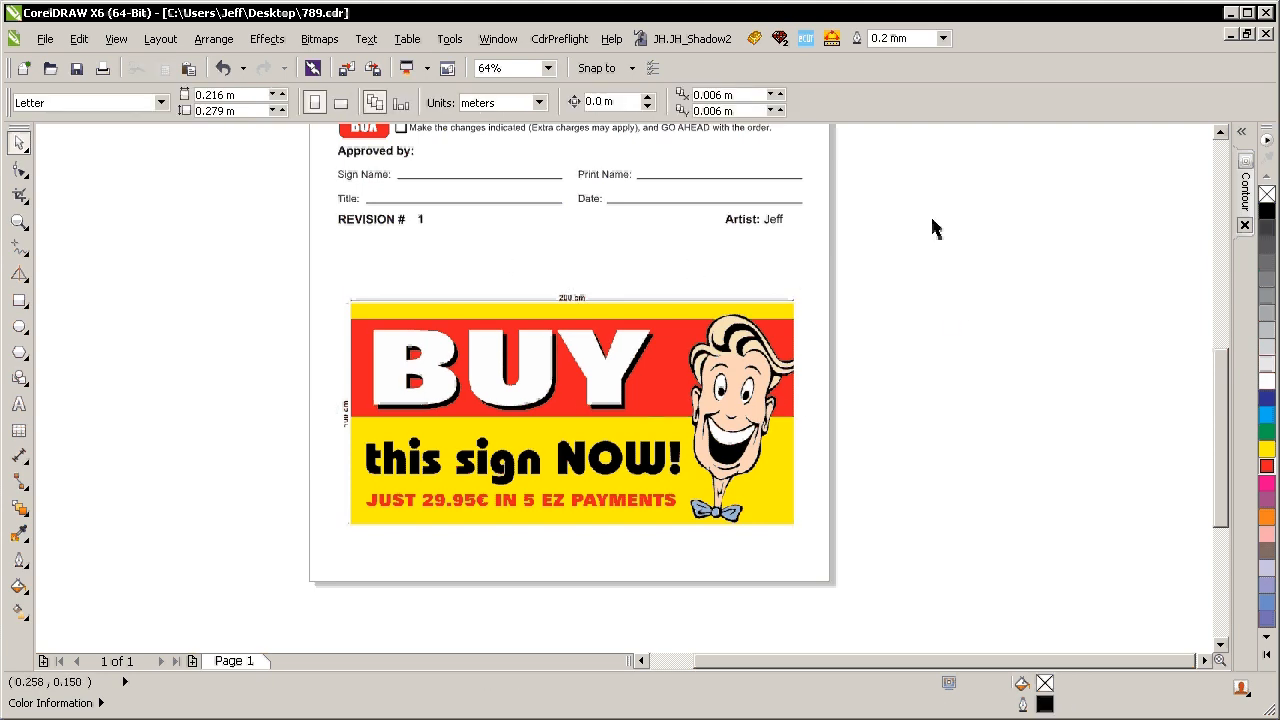
{"action": "left_click", "coordinate": [565, 415]}
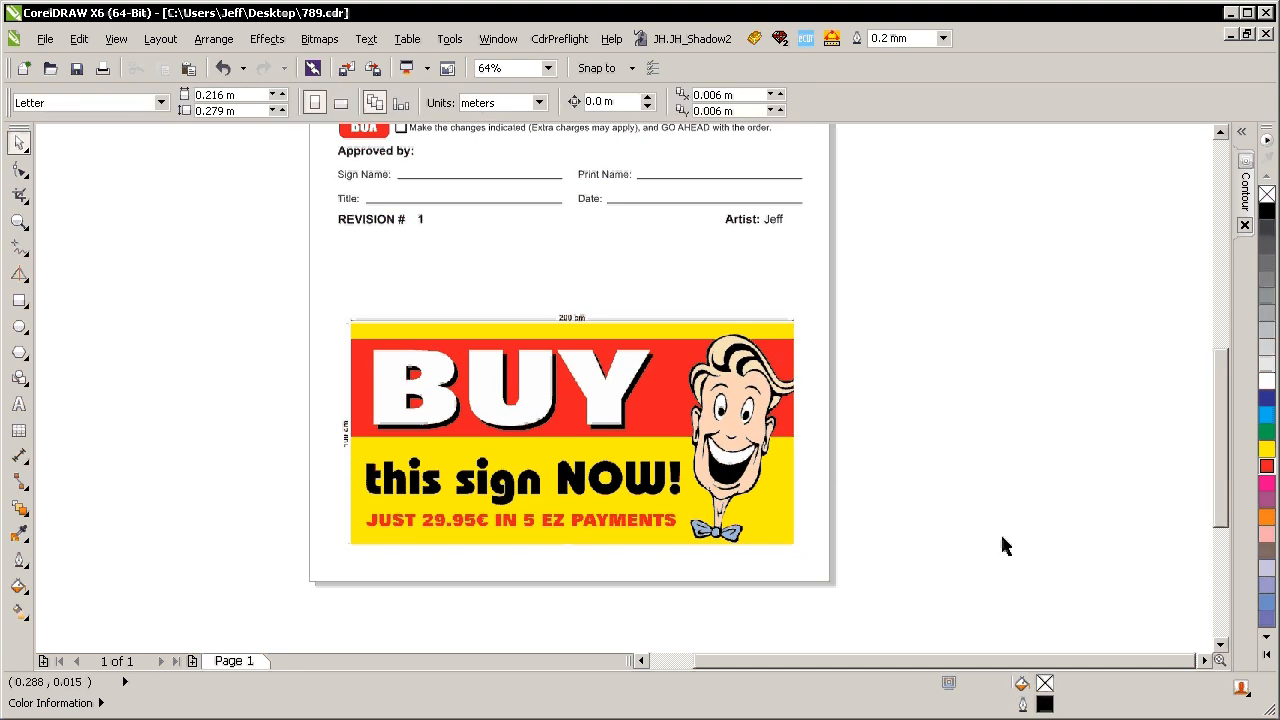
{"action": "mouse_move", "coordinate": [880, 468]}
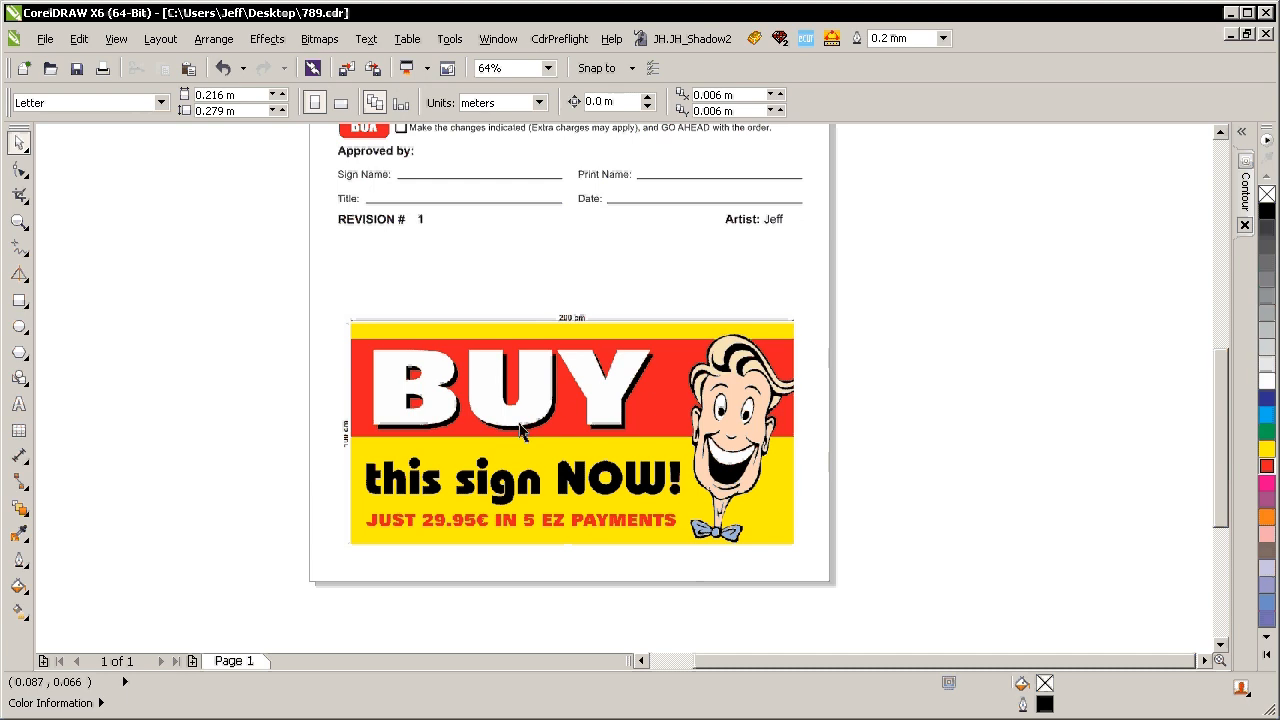
{"action": "mouse_move", "coordinate": [577, 263]}
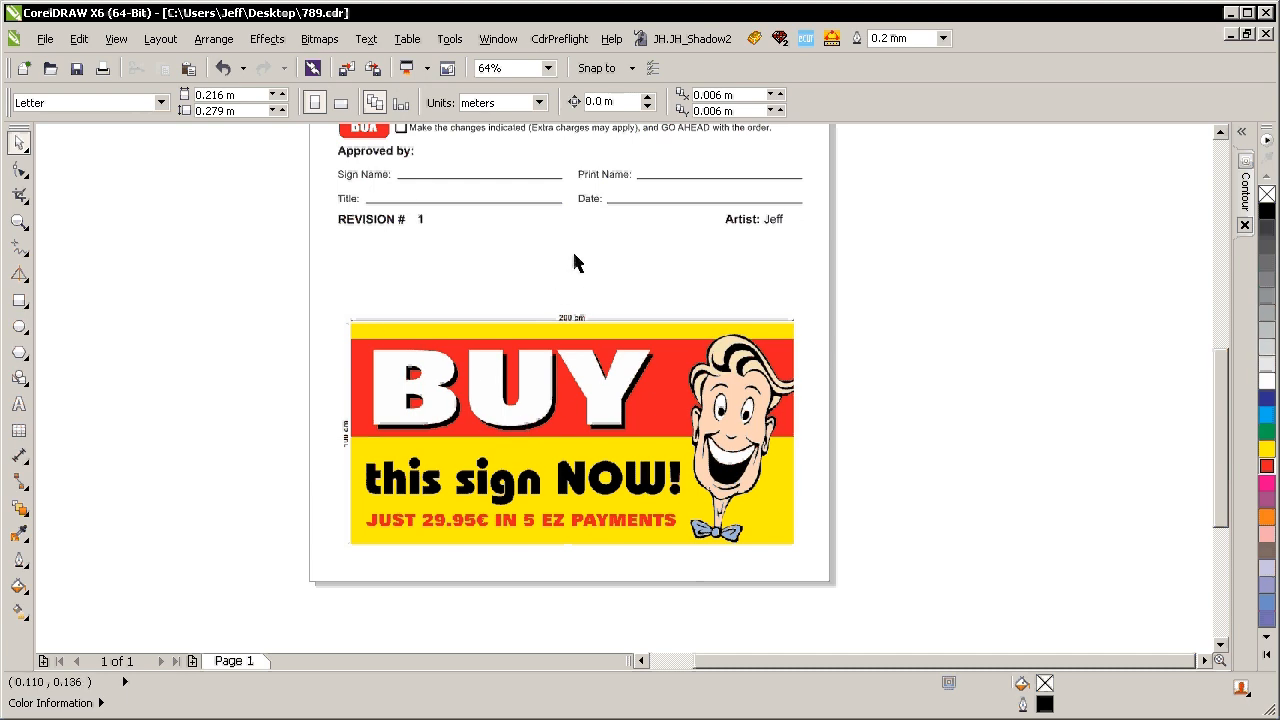
{"action": "mouse_move", "coordinate": [436, 287]}
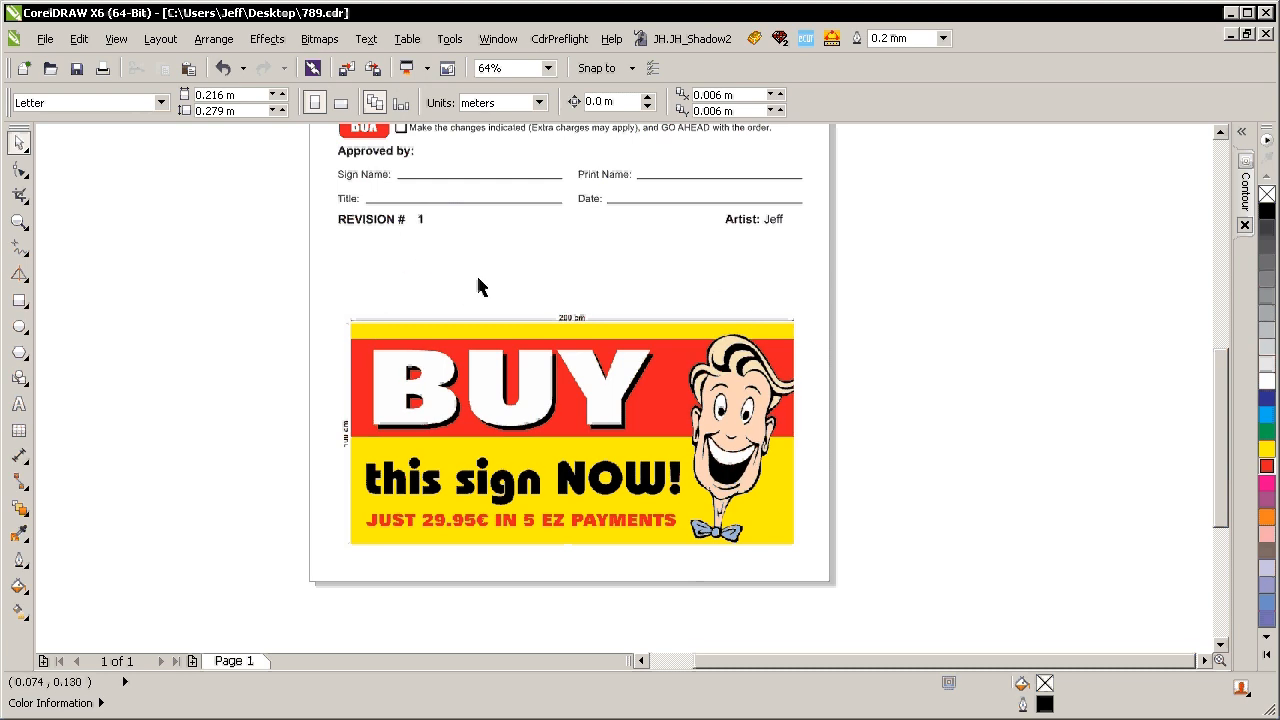
{"action": "mouse_move", "coordinate": [855, 300]}
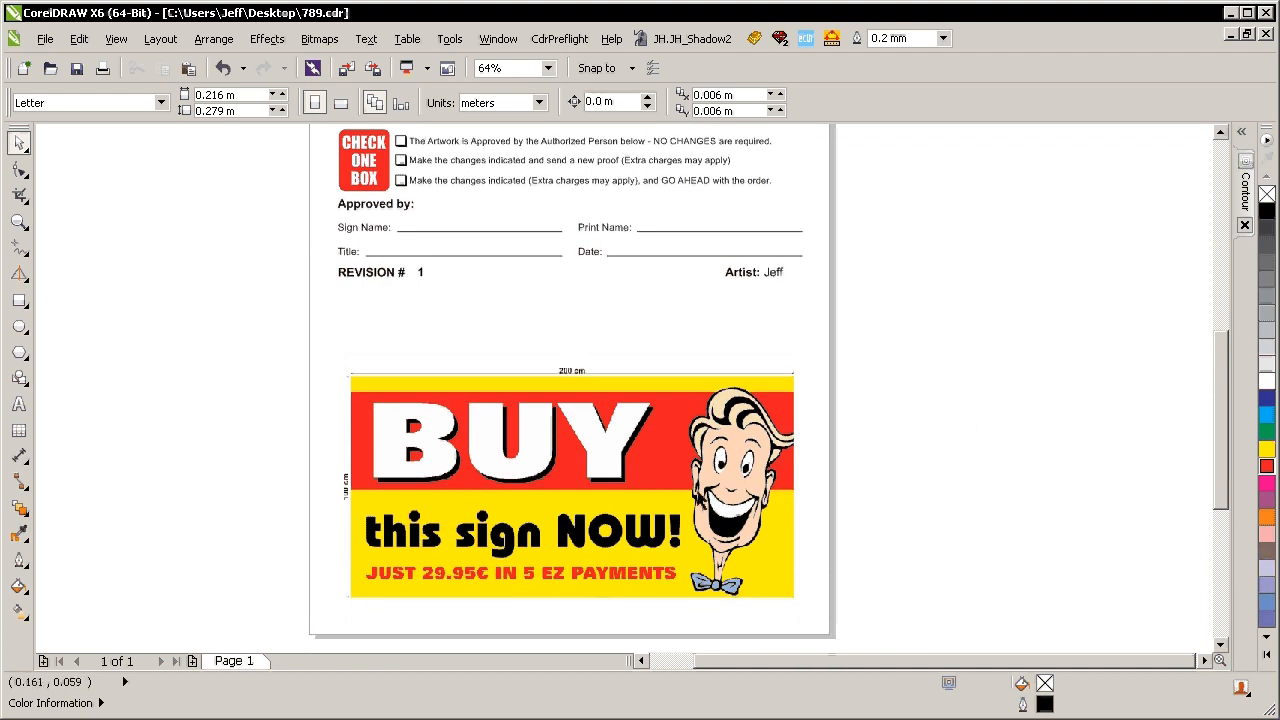
{"action": "mouse_move", "coordinate": [517, 505]}
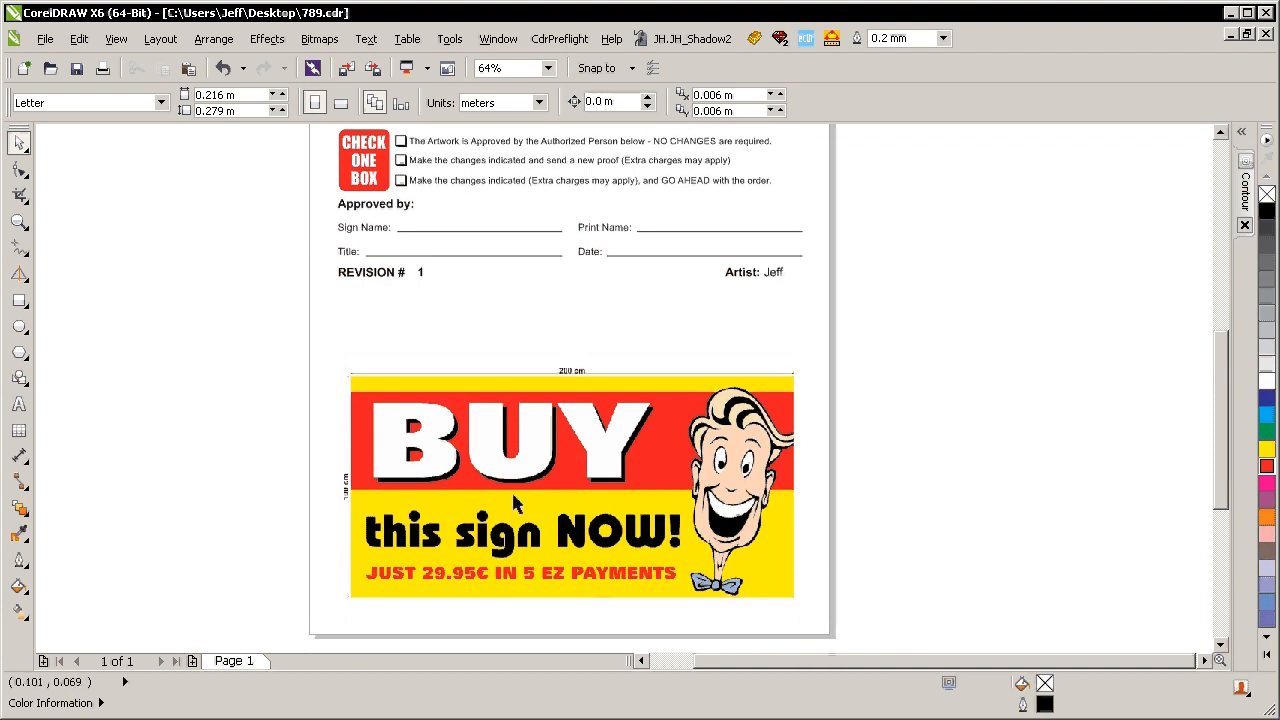
{"action": "mouse_move", "coordinate": [478, 360]}
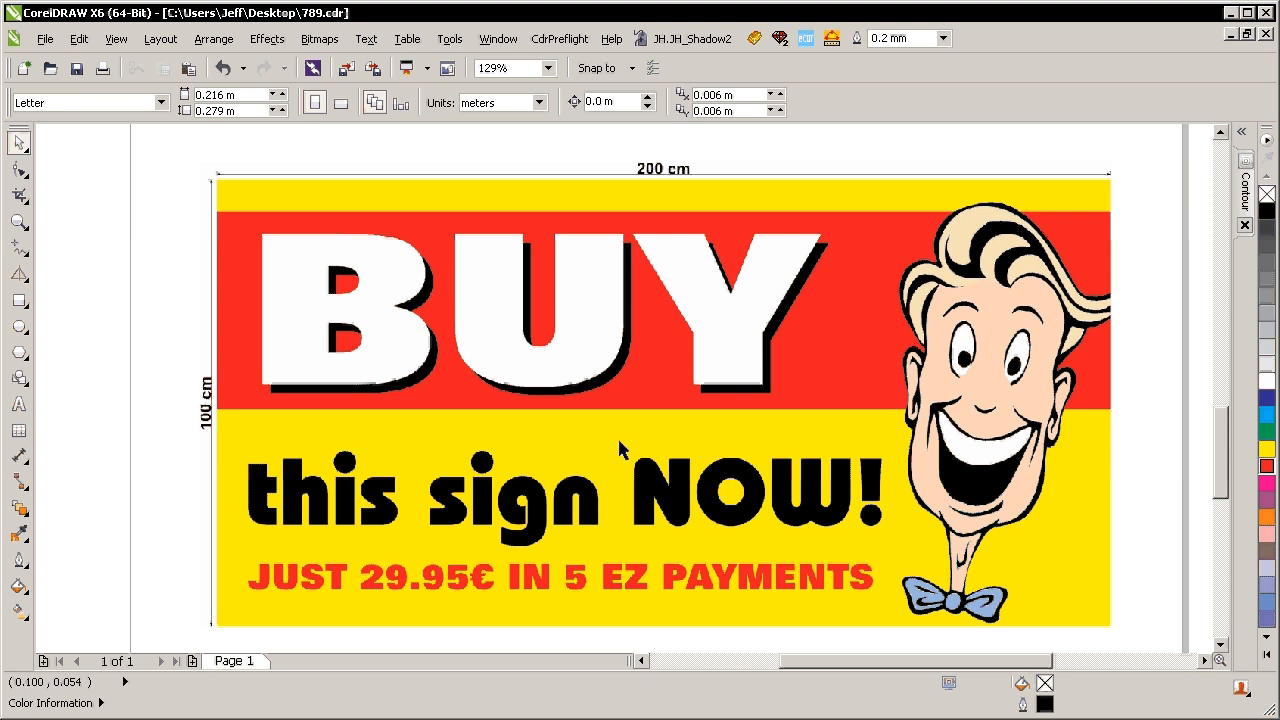
{"action": "mouse_move", "coordinate": [622, 435]}
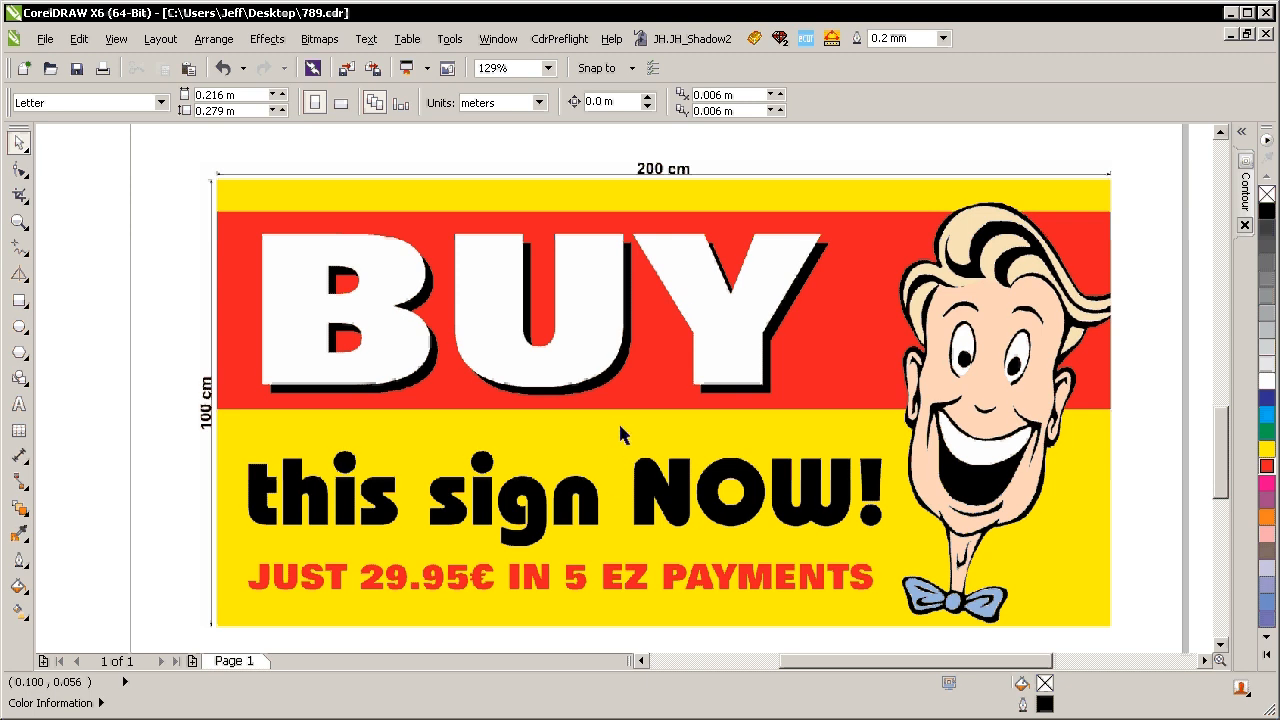
{"action": "mouse_move", "coordinate": [625, 456]}
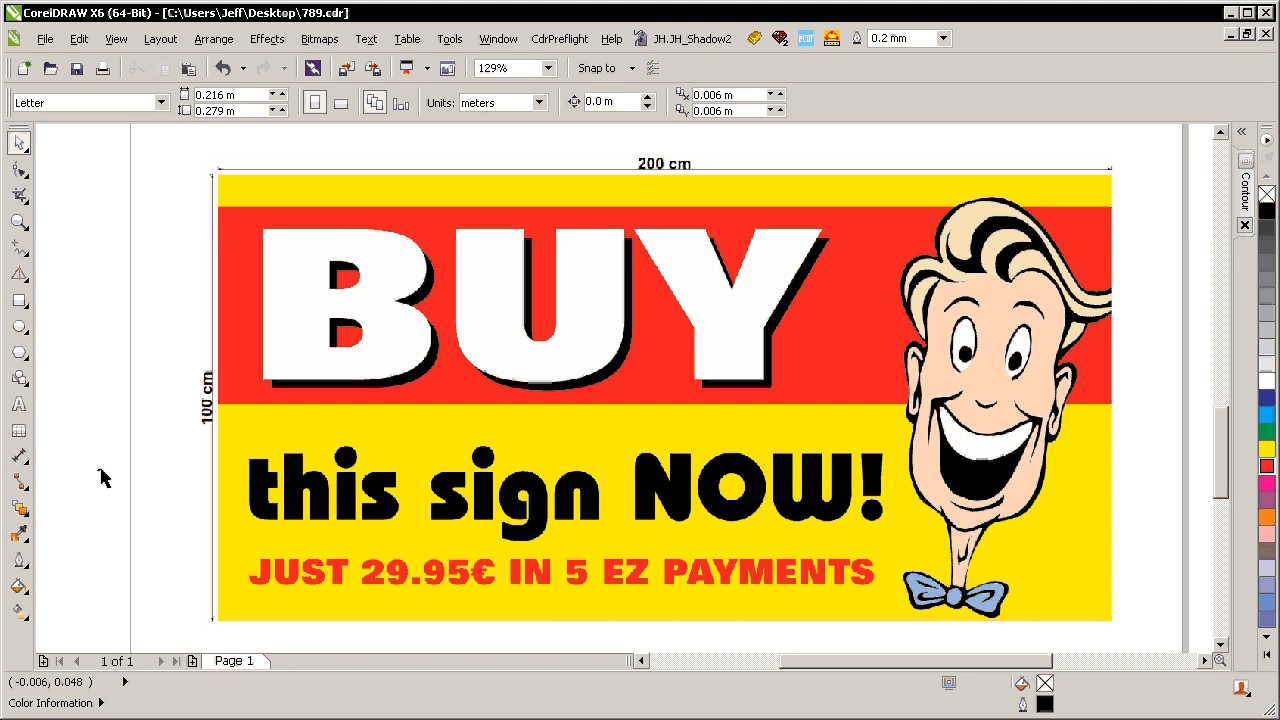
{"action": "mouse_move", "coordinate": [138, 488]}
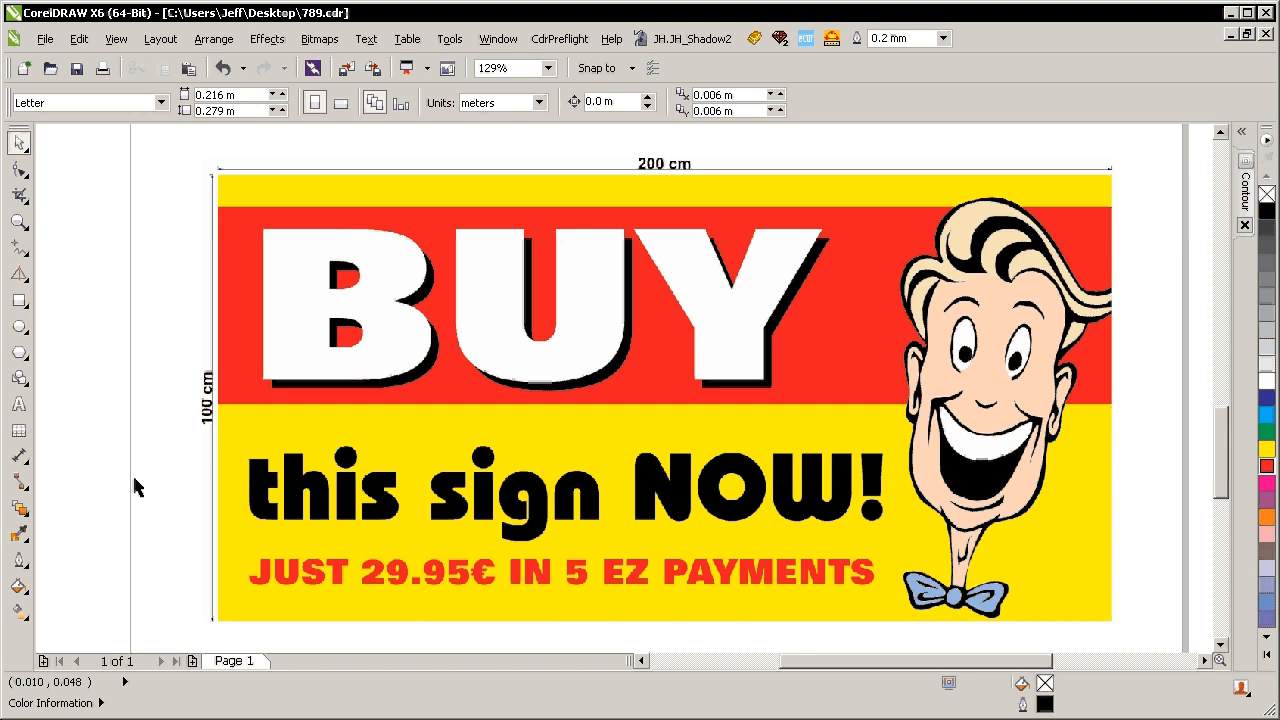
{"action": "mouse_move", "coordinate": [160, 464]}
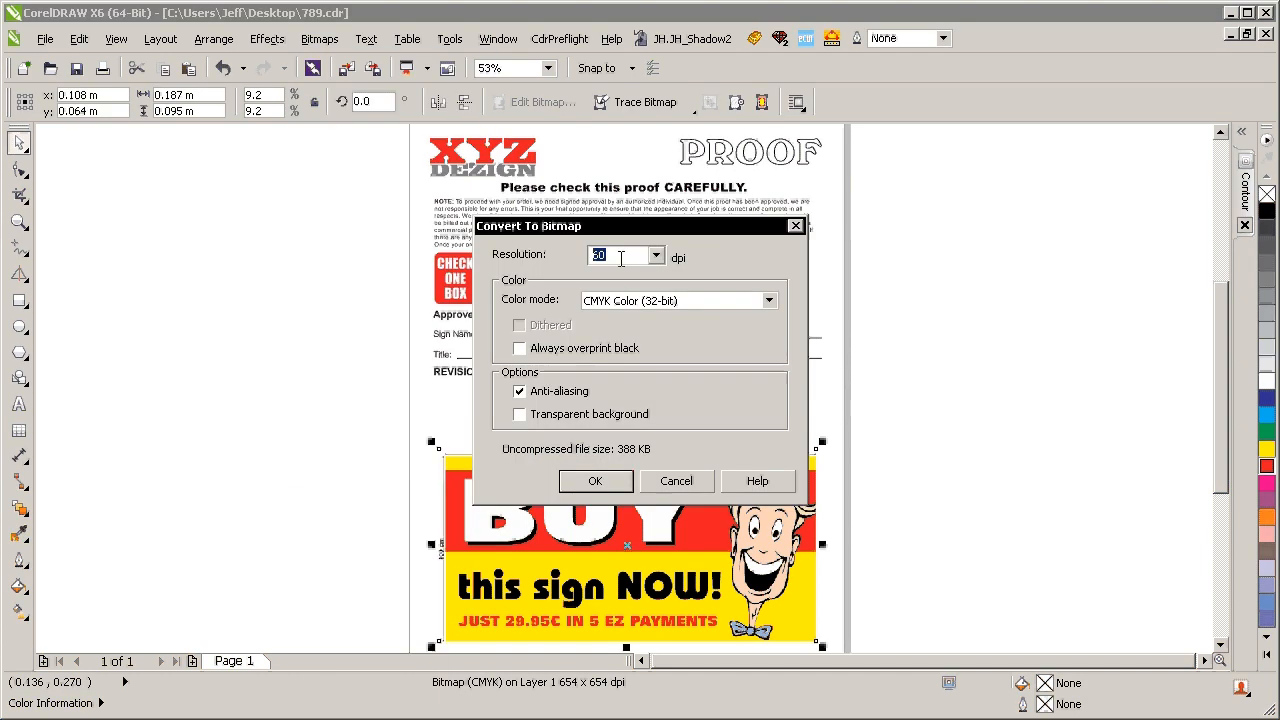
{"action": "left_click", "coordinate": [595, 481]}
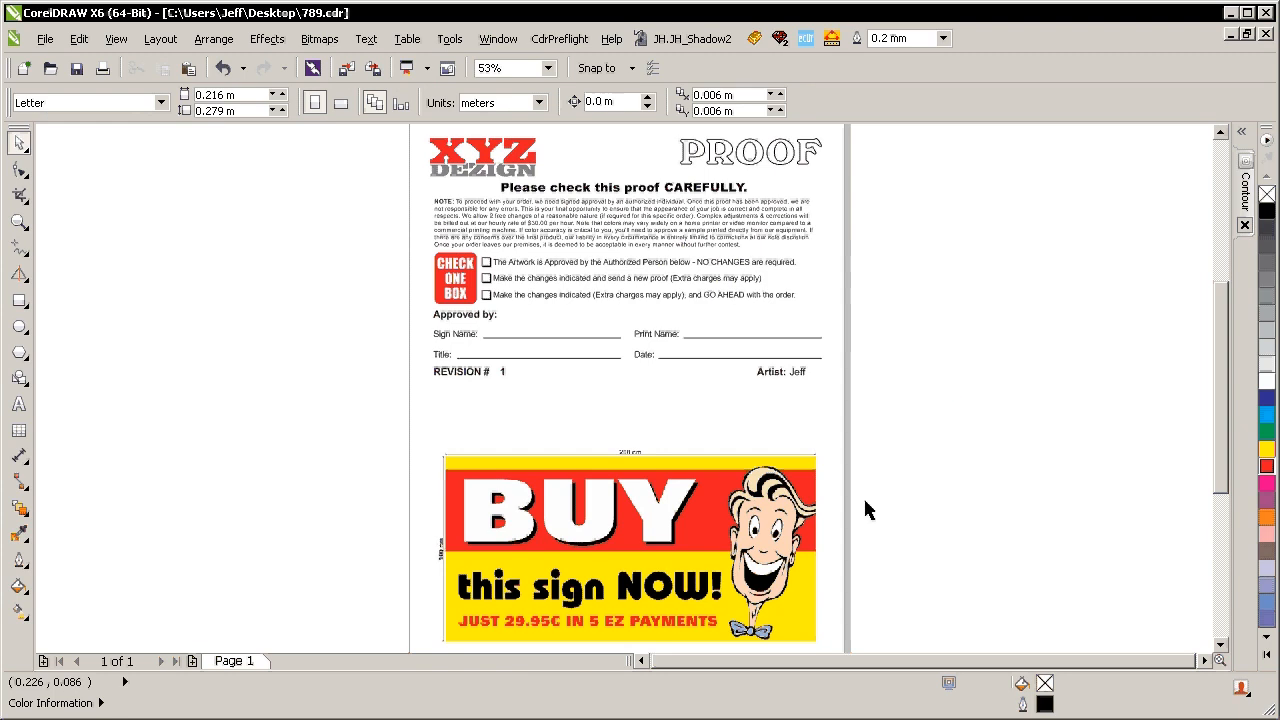
{"action": "mouse_move", "coordinate": [906, 472]}
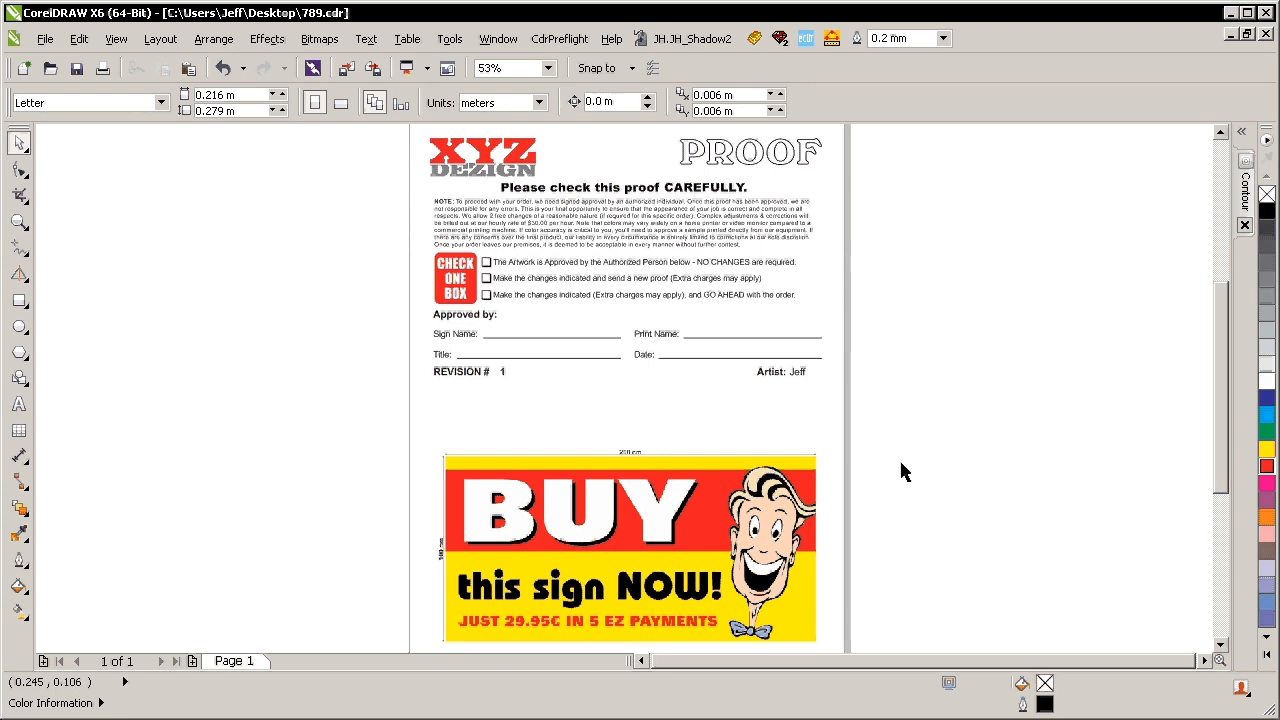